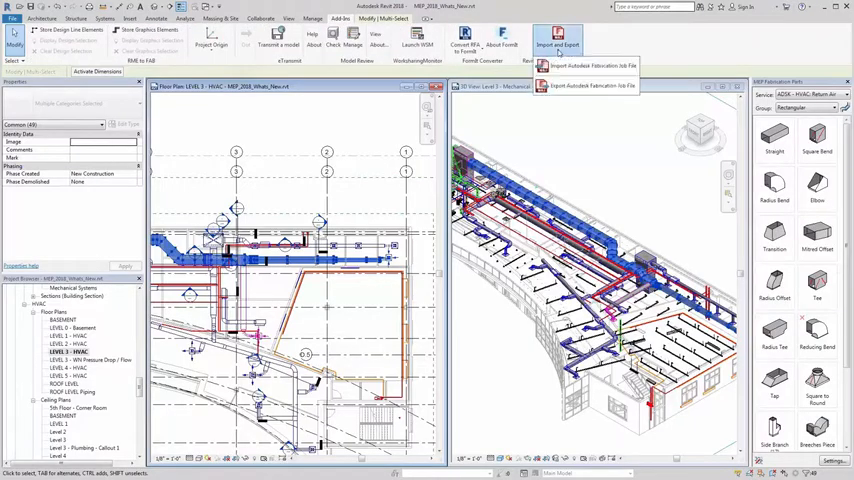
Step: Export the Revit duct model as an Autodesk Fabrication job file from the MEP Fabrication ribbon
left_click(592, 84)
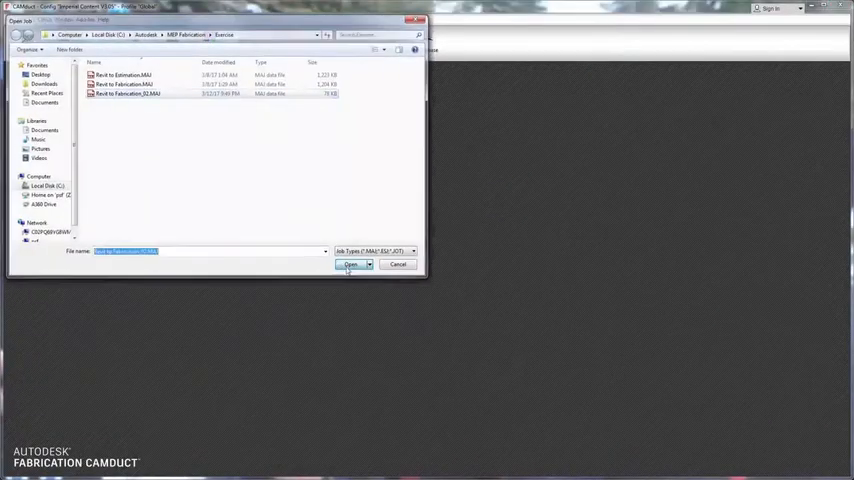
Step: Load the Revit-exported job in CAMduct and return to its item list of duct parts
left_click(348, 264)
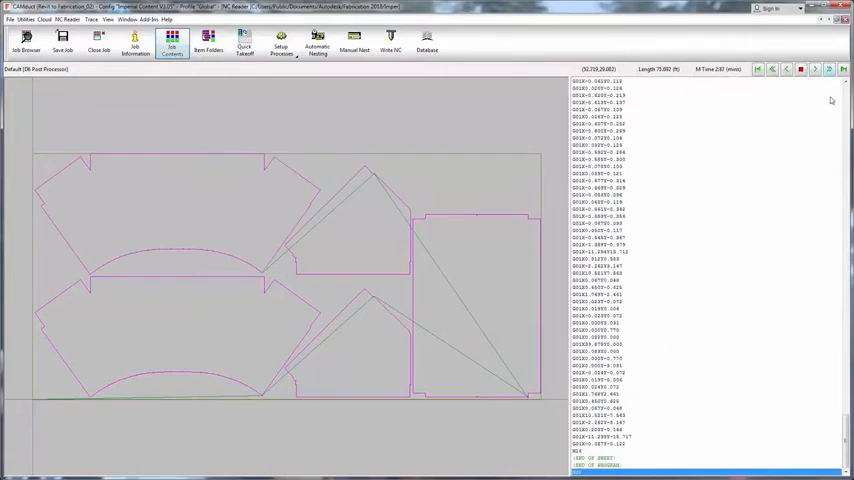
left_click(24, 20)
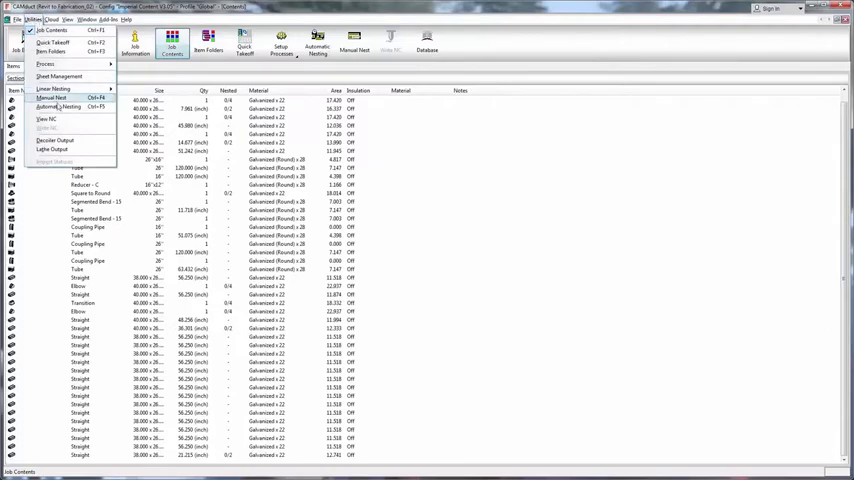
Step: Run Automatic Nesting with the default settings, laying the duct parts onto eight sheets
left_click(58, 108)
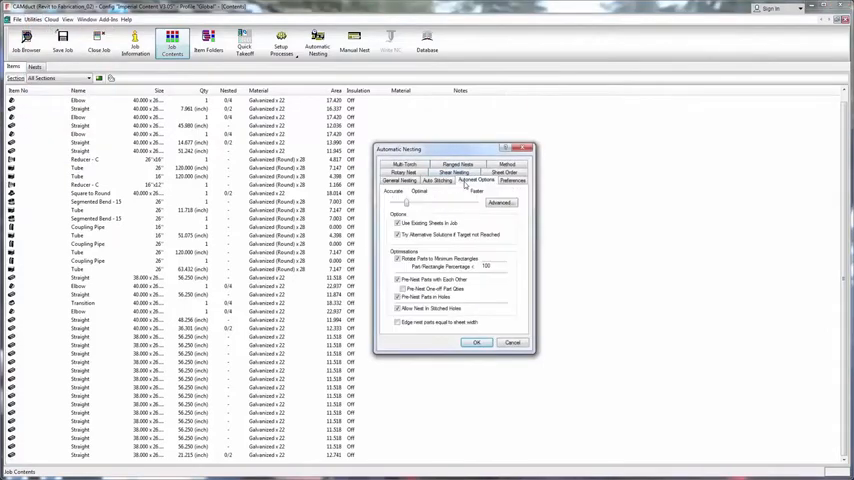
left_click(476, 342)
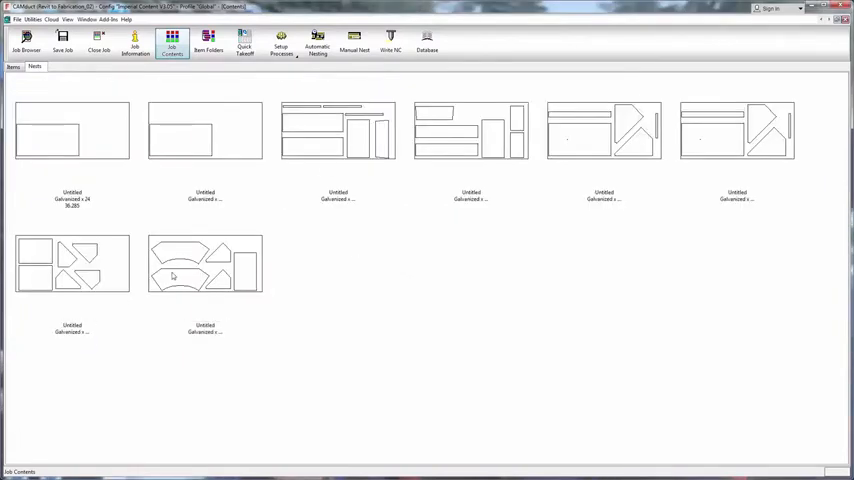
Step: Write NC data for the last nested sheet via its context menu
left_click(204, 264)
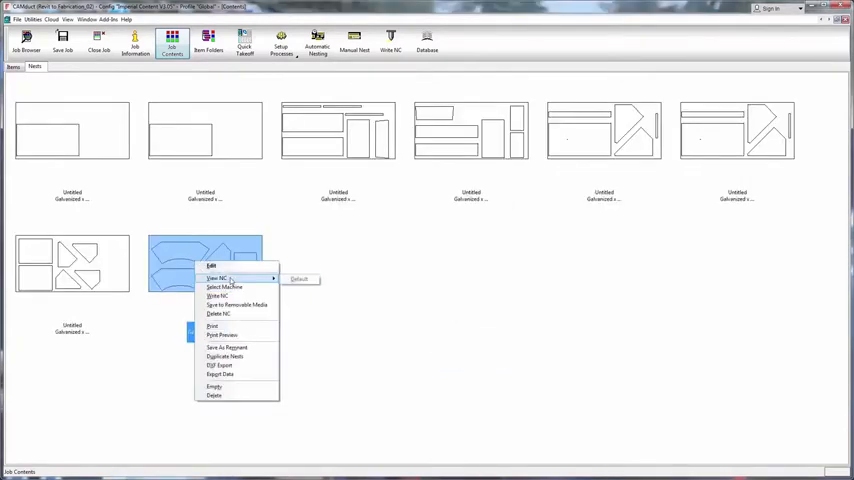
left_click(216, 278)
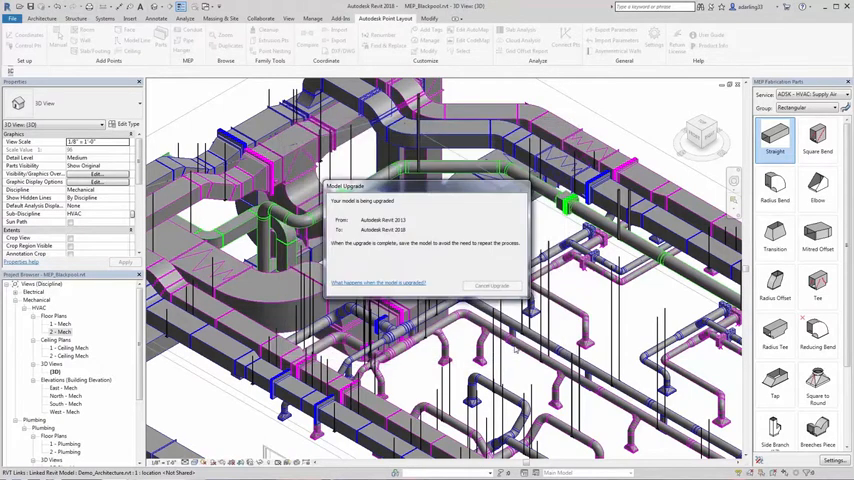
Step: Acknowledge the model upgrade notice so the duct model with hangers finishes opening
left_click(494, 286)
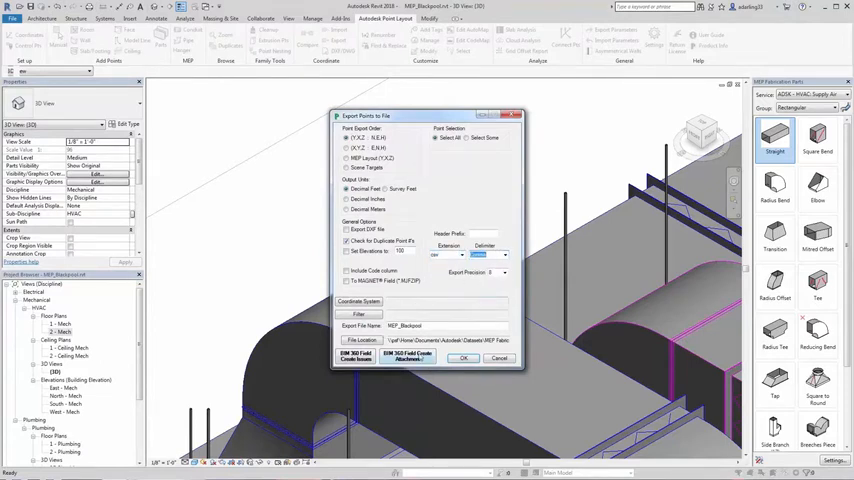
Step: Export the hanger points, overwriting the existing file, and view the MEP_Backpack CSV coordinates in Excel
left_click(464, 358)
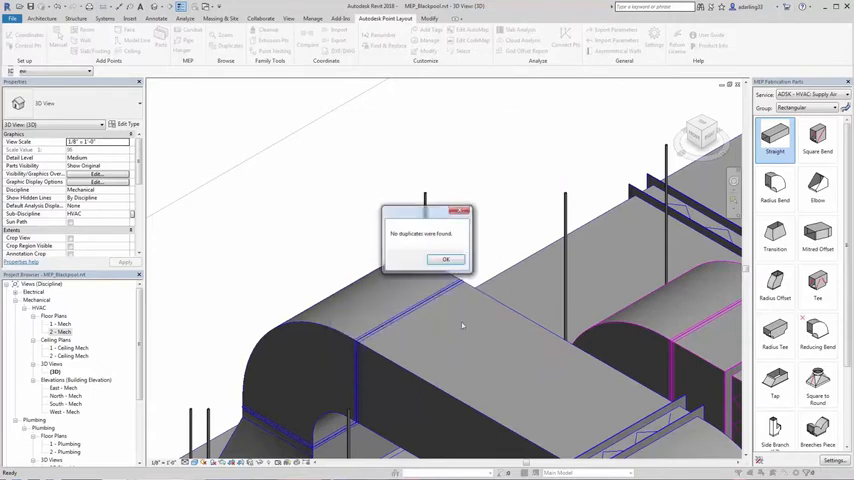
left_click(446, 260)
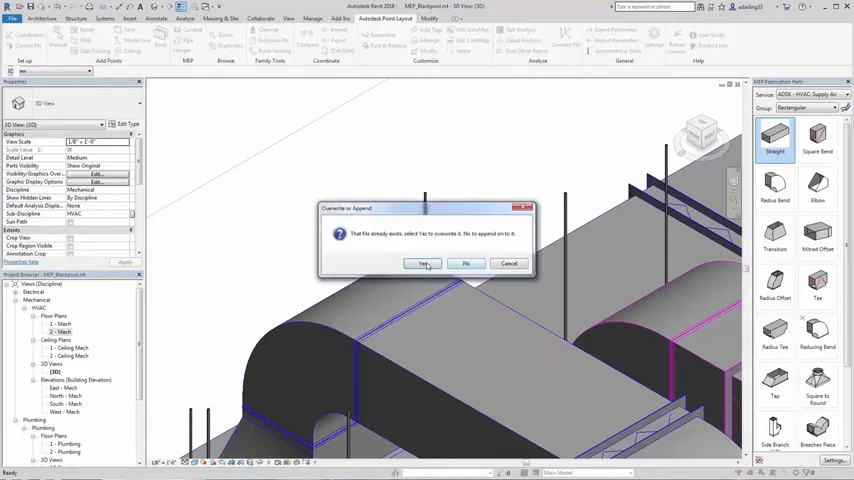
left_click(424, 264)
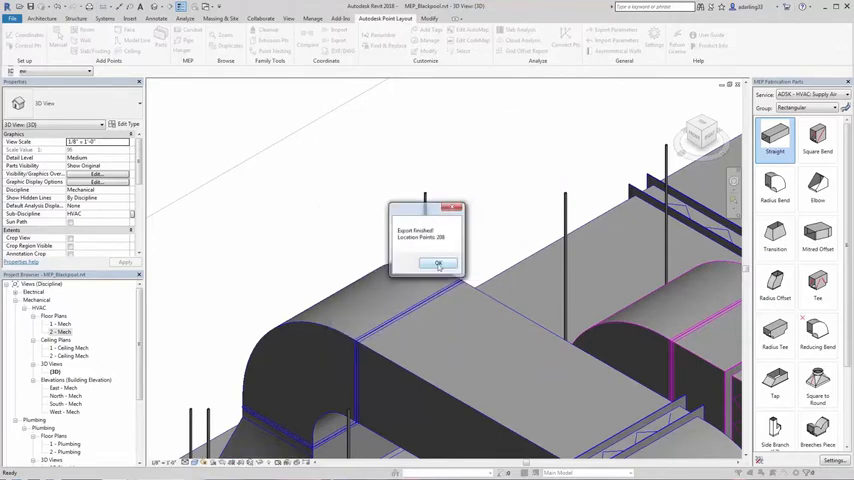
left_click(436, 264)
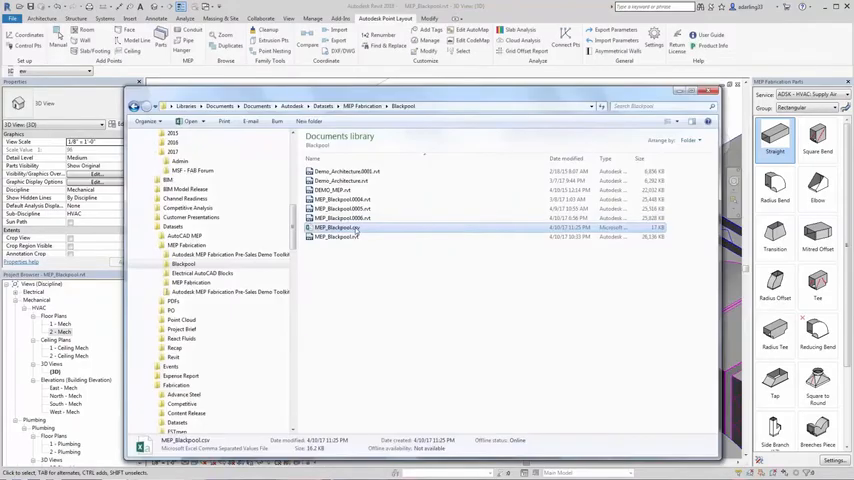
double_click(336, 228)
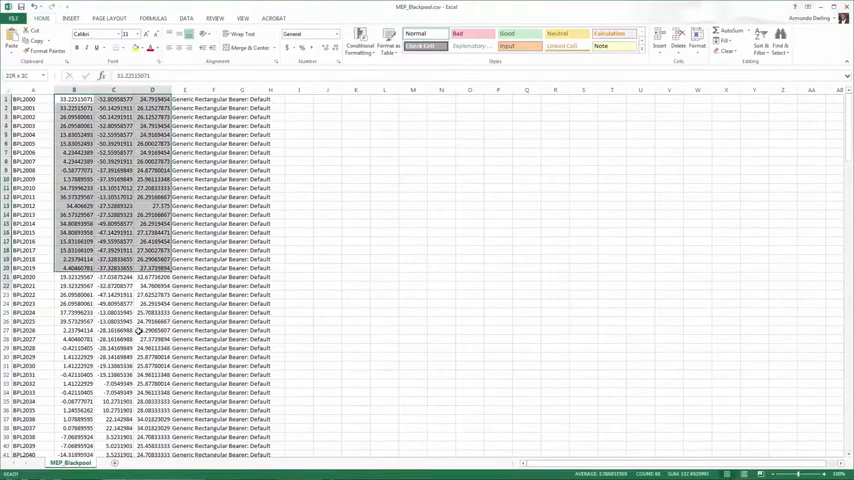